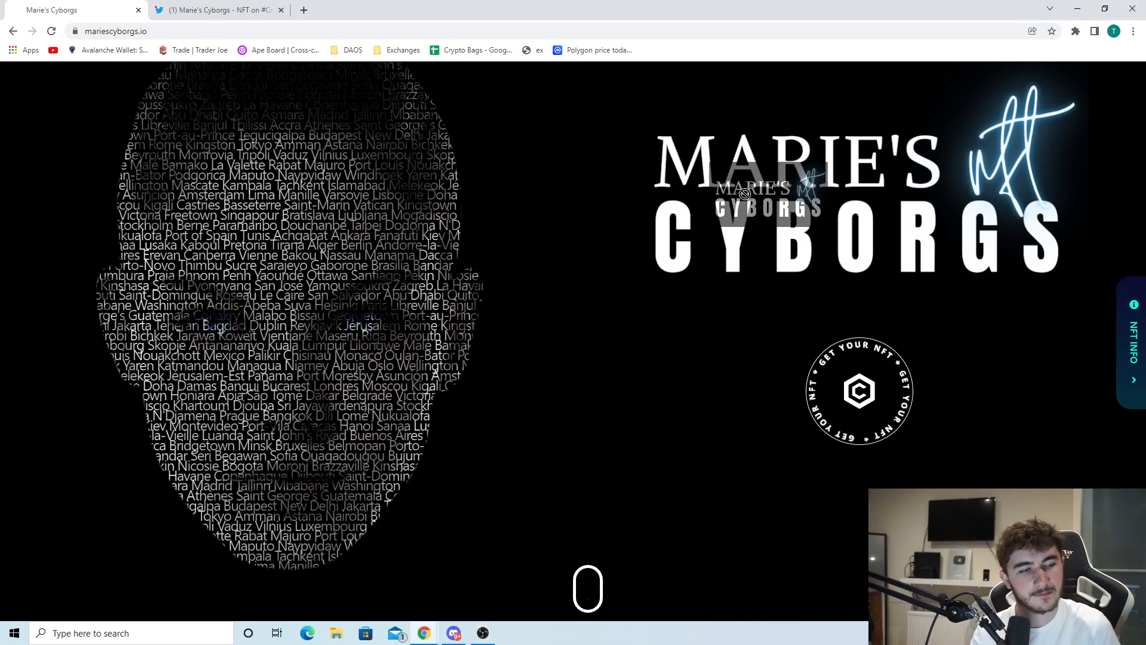
Step: Scroll past the welcome and Metaverse text to reach the mint page with the 400 CRO price
scroll("down", 3)
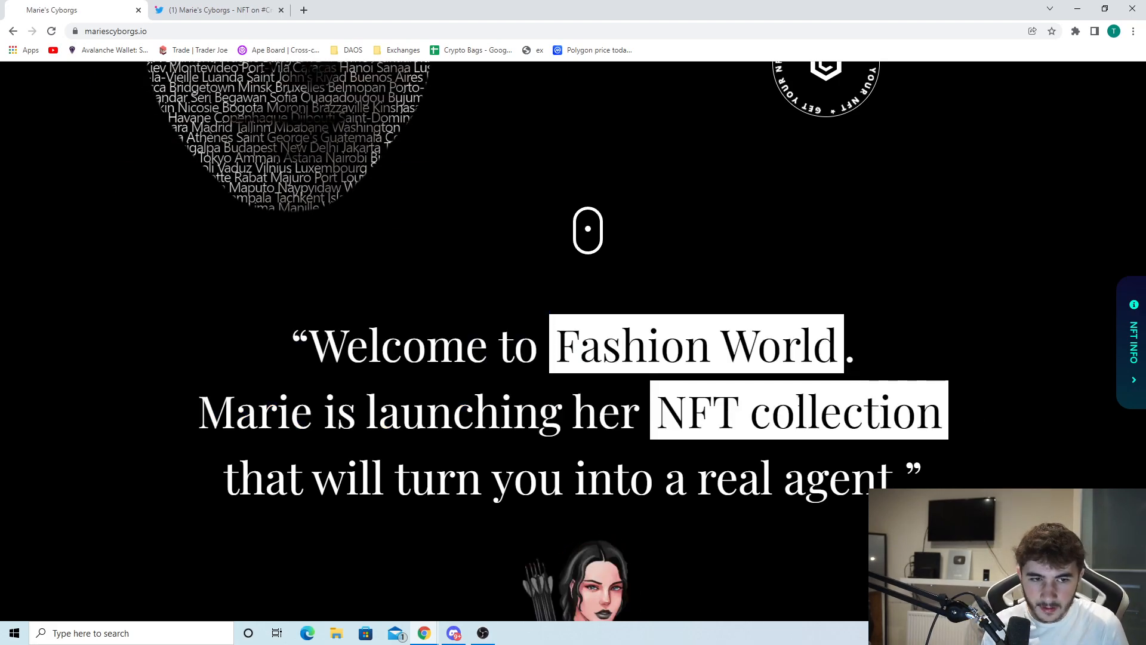
scroll("down", 3)
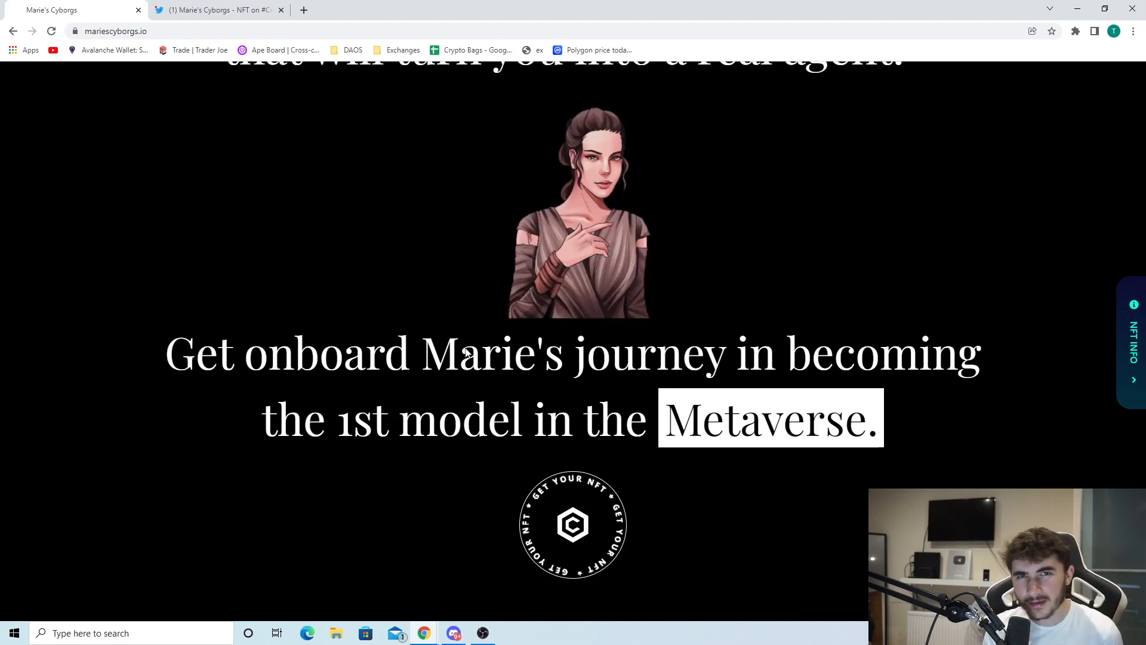
scroll("down", 3)
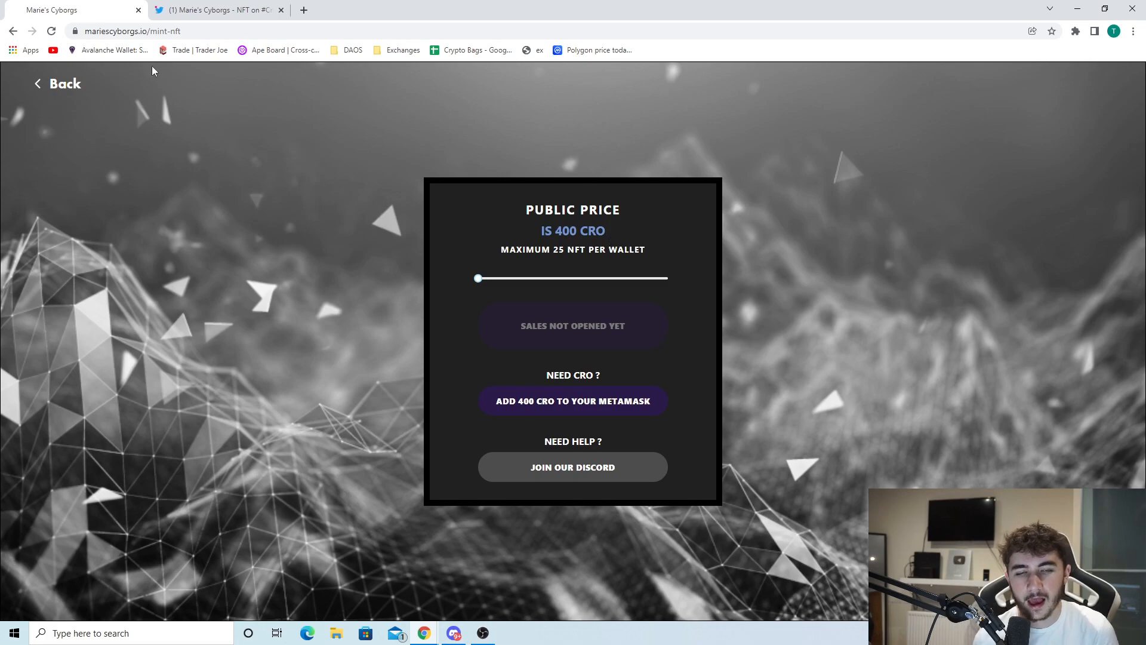
Step: Leave the mint page via the Back link and land on the homepage banner
left_click(56, 84)
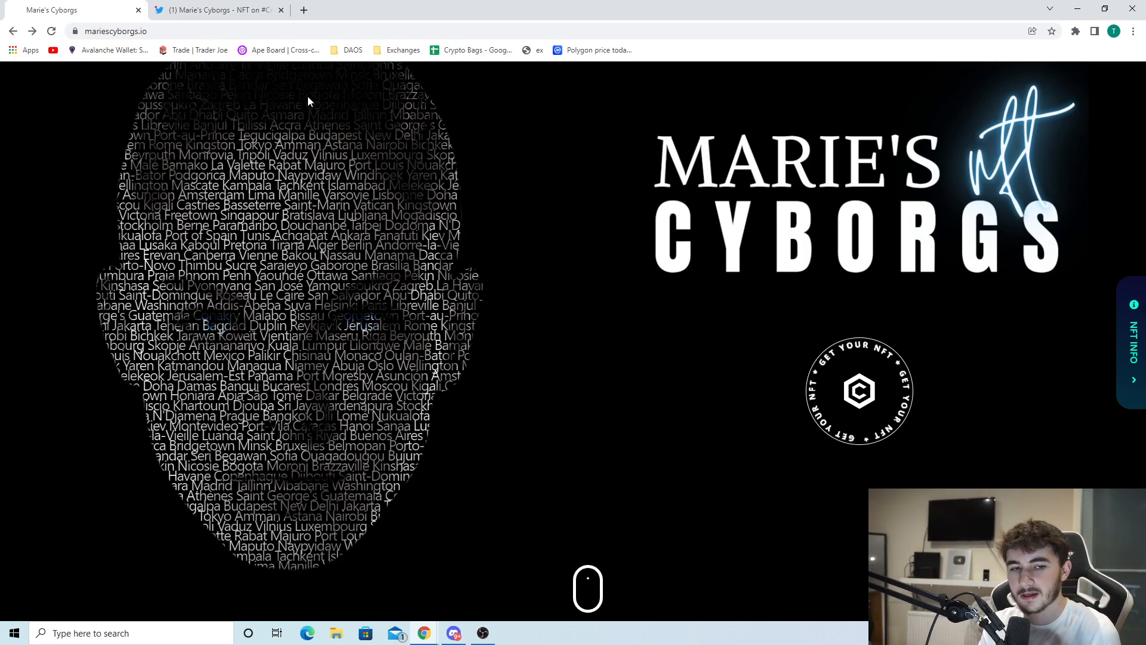
Step: Scroll past the 2500 NFTs gallery to Marie's bio and follow her Instagram link
scroll("down", 3)
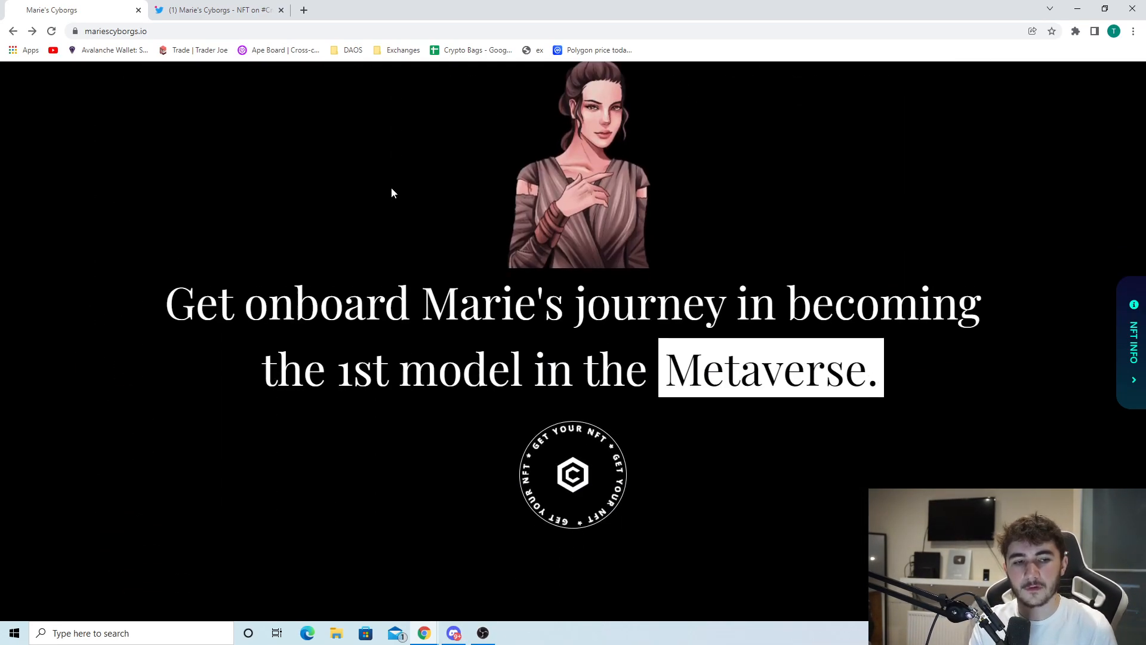
scroll("down", 3)
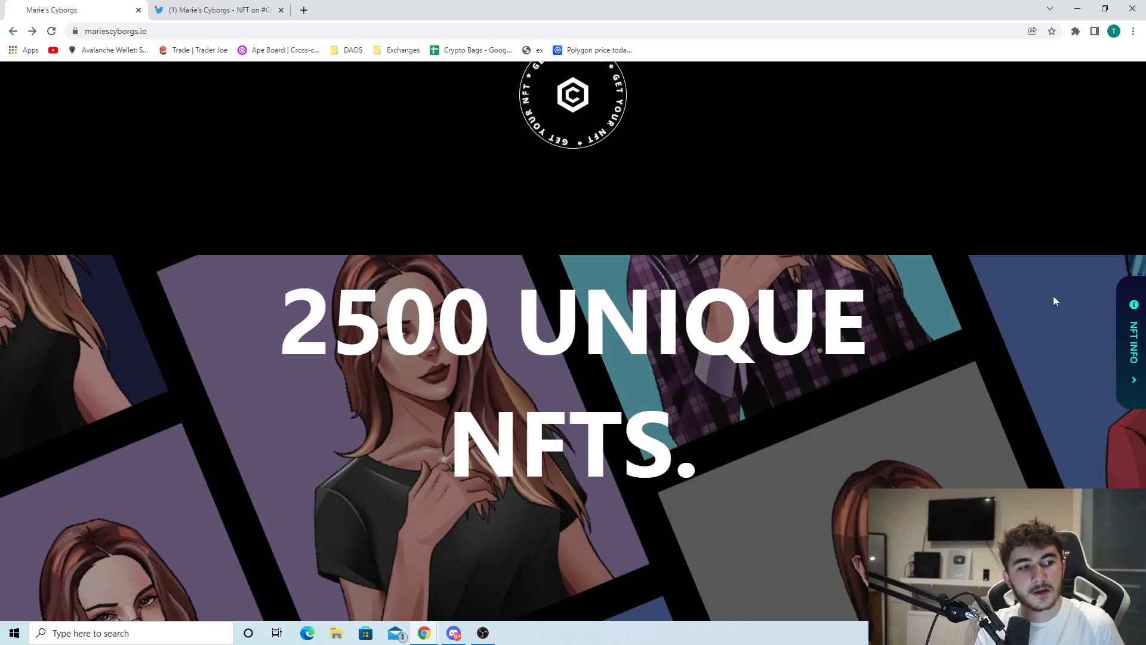
mouse_move(1124, 350)
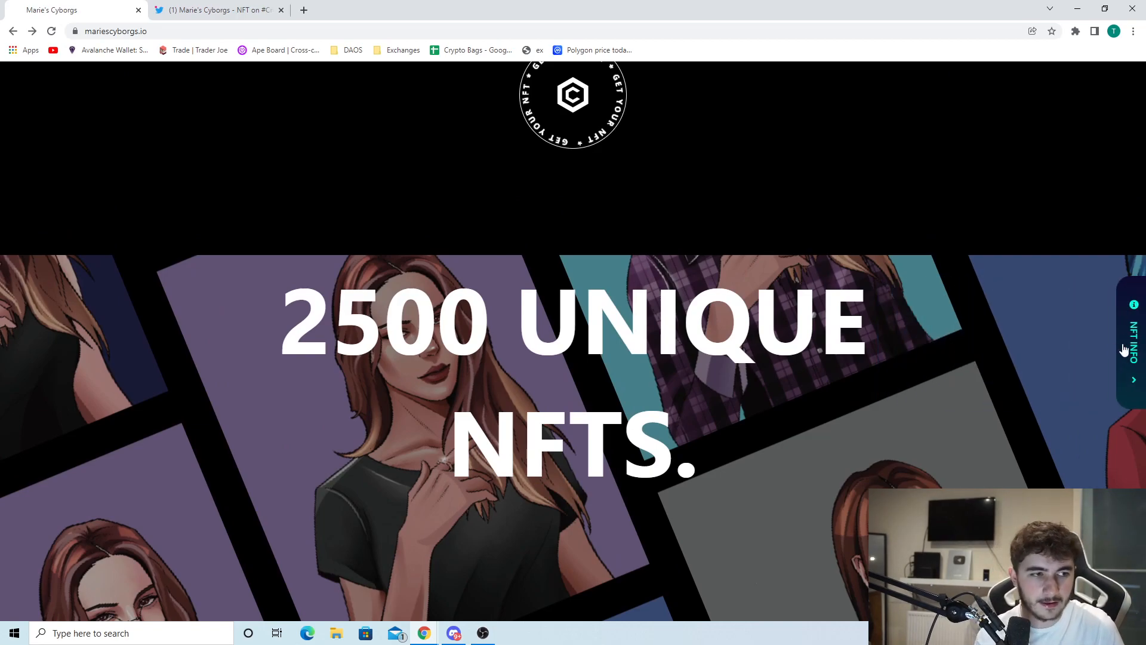
scroll("down", 3)
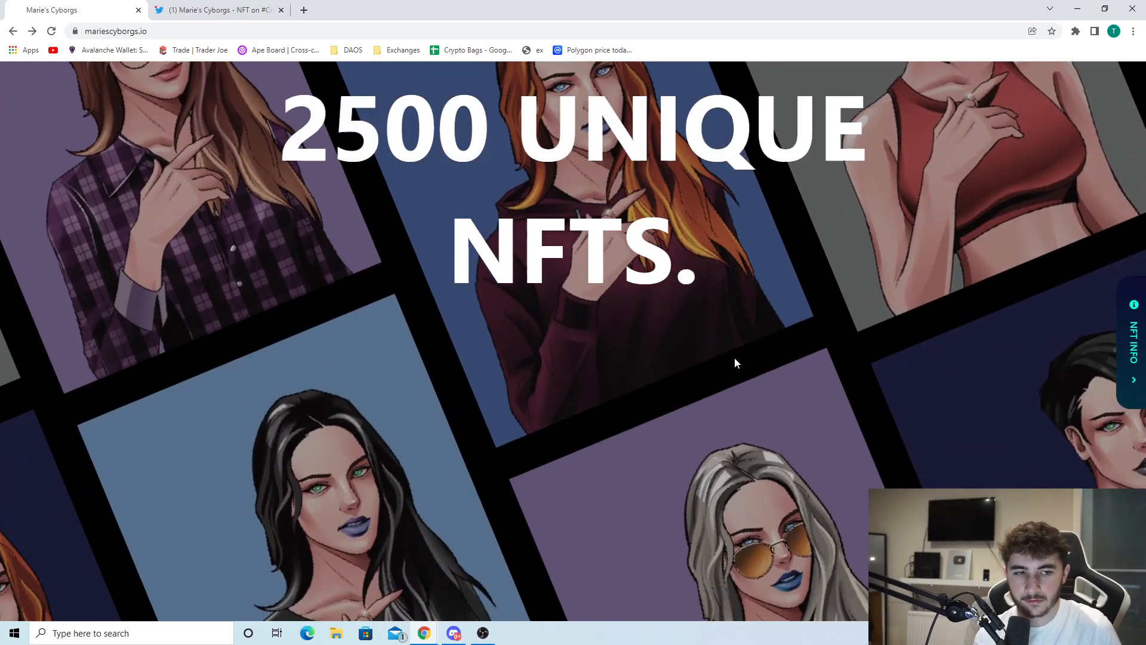
scroll("down", 3)
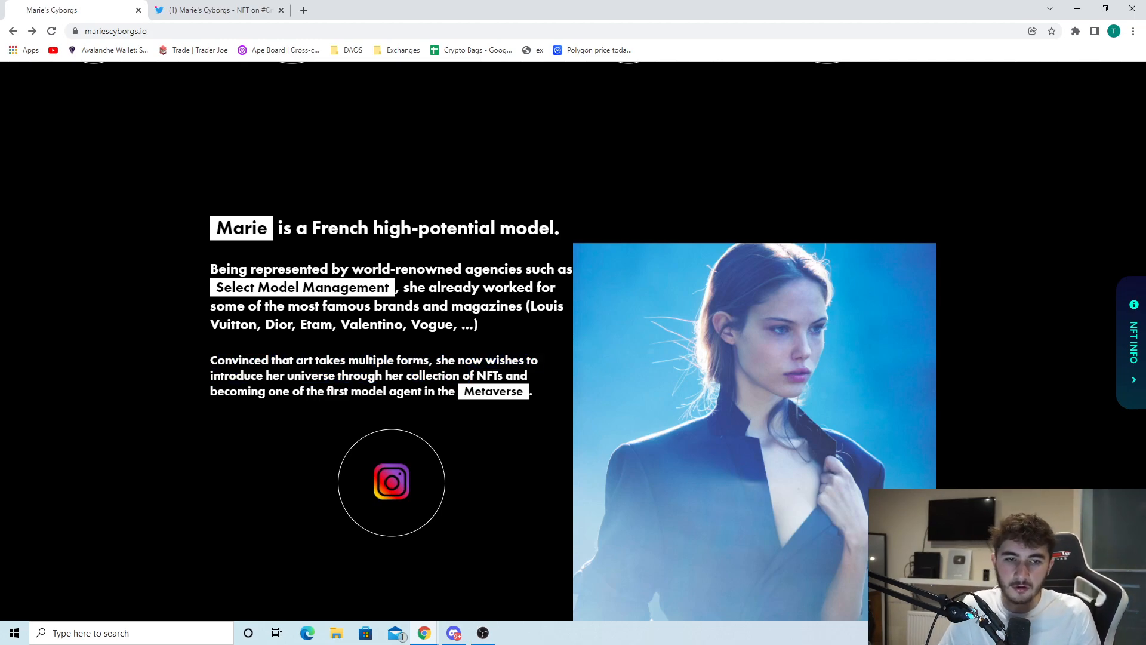
left_click_drag(290, 392, 349, 392)
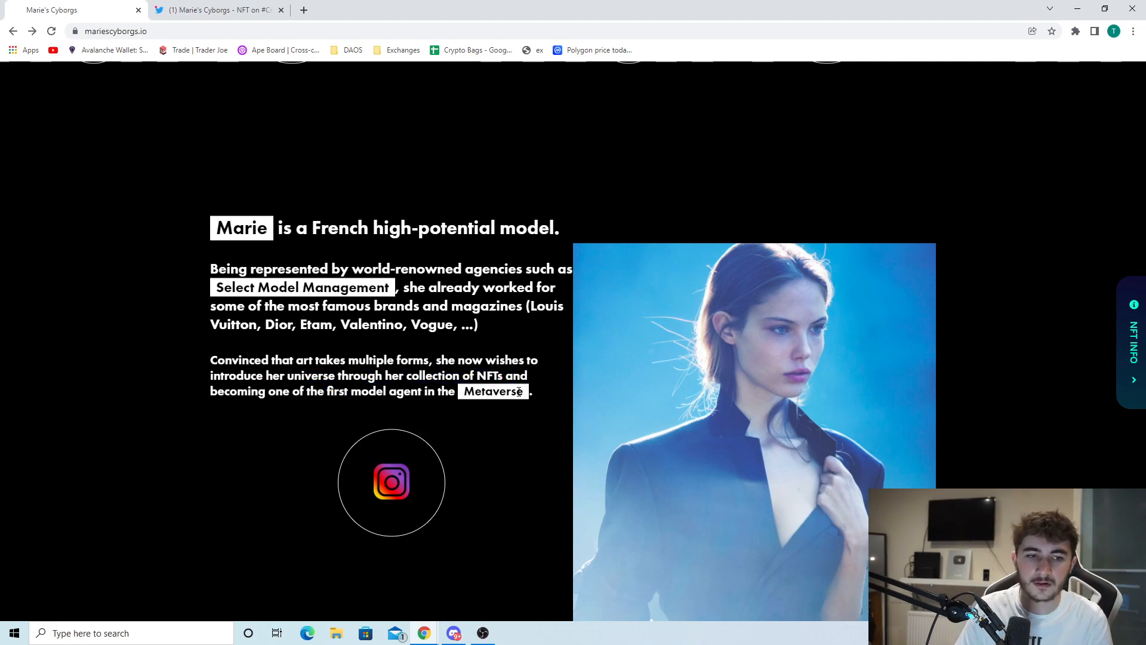
left_click(391, 482)
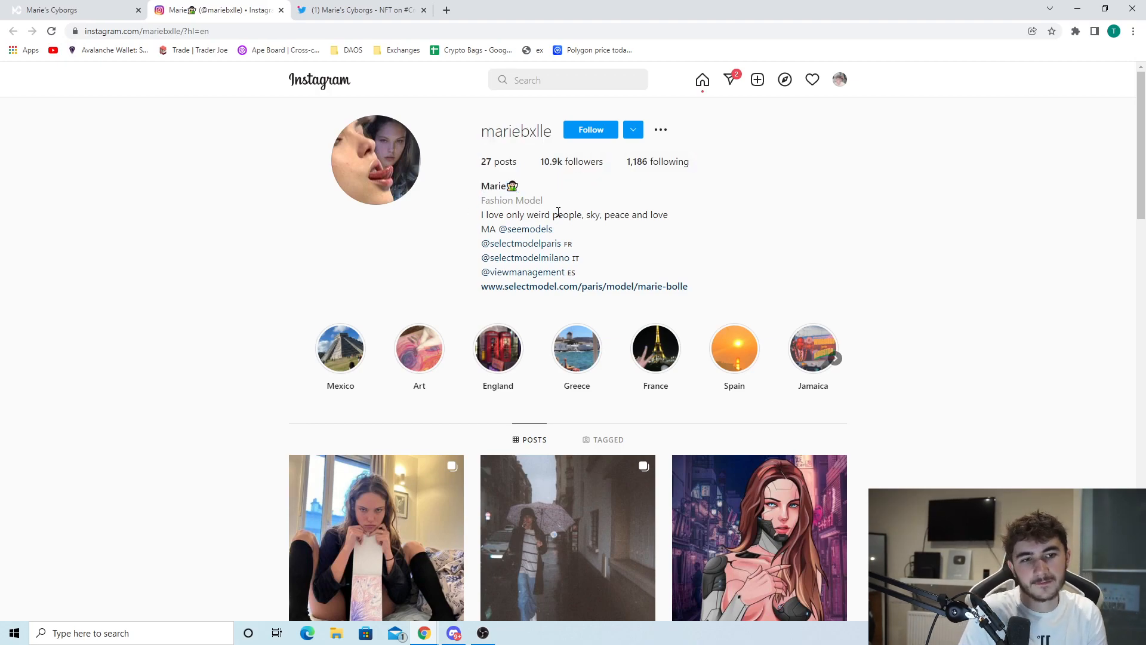
Step: View the cyborg NFT artwork post on Marie's Instagram profile
scroll("down", 3)
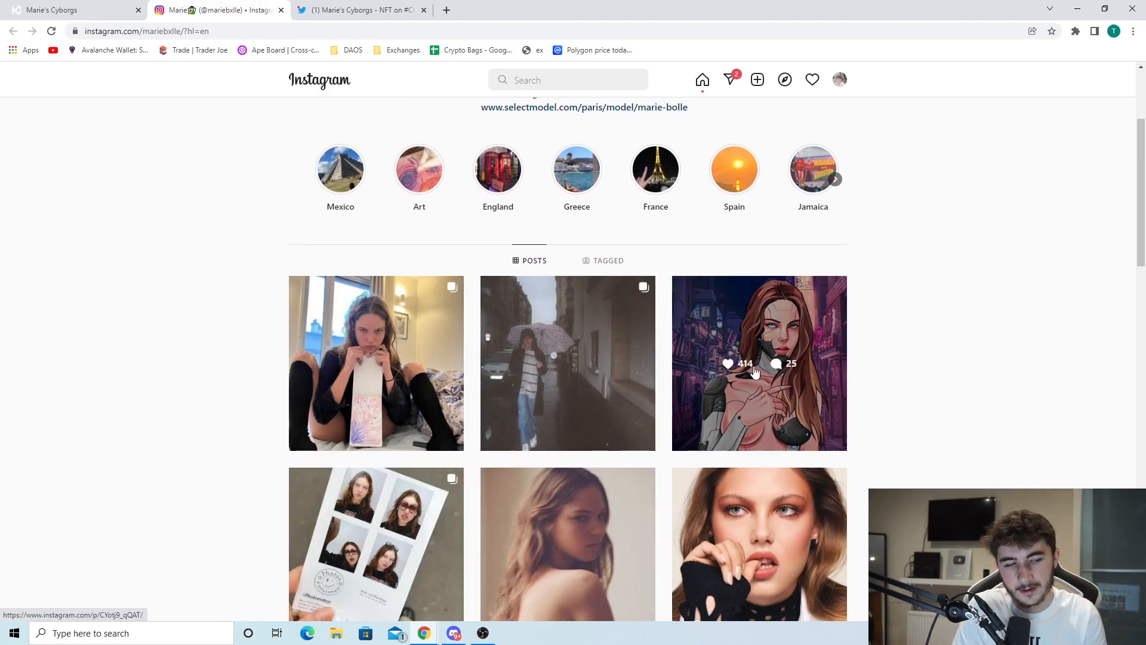
left_click(758, 362)
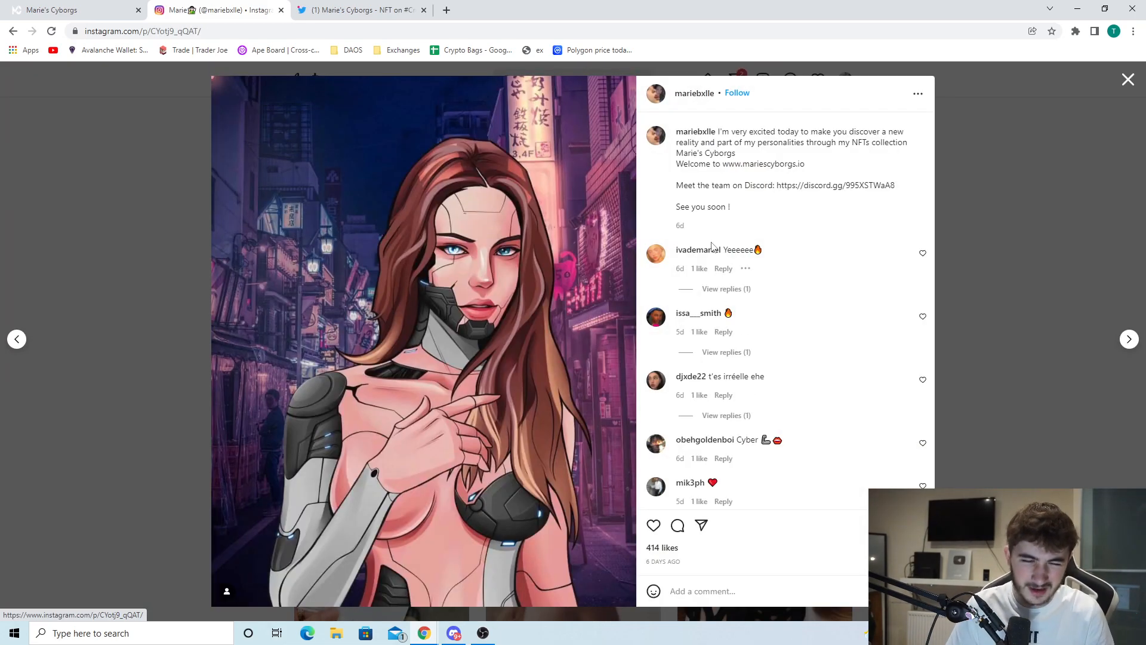
mouse_move(708, 526)
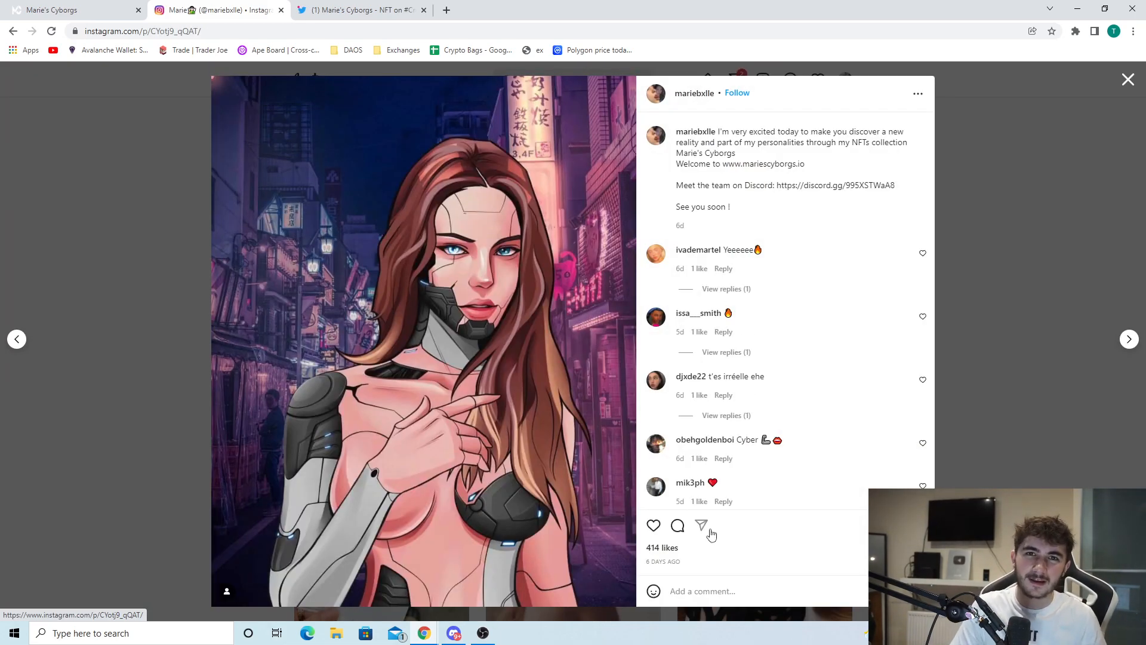
mouse_move(737, 525)
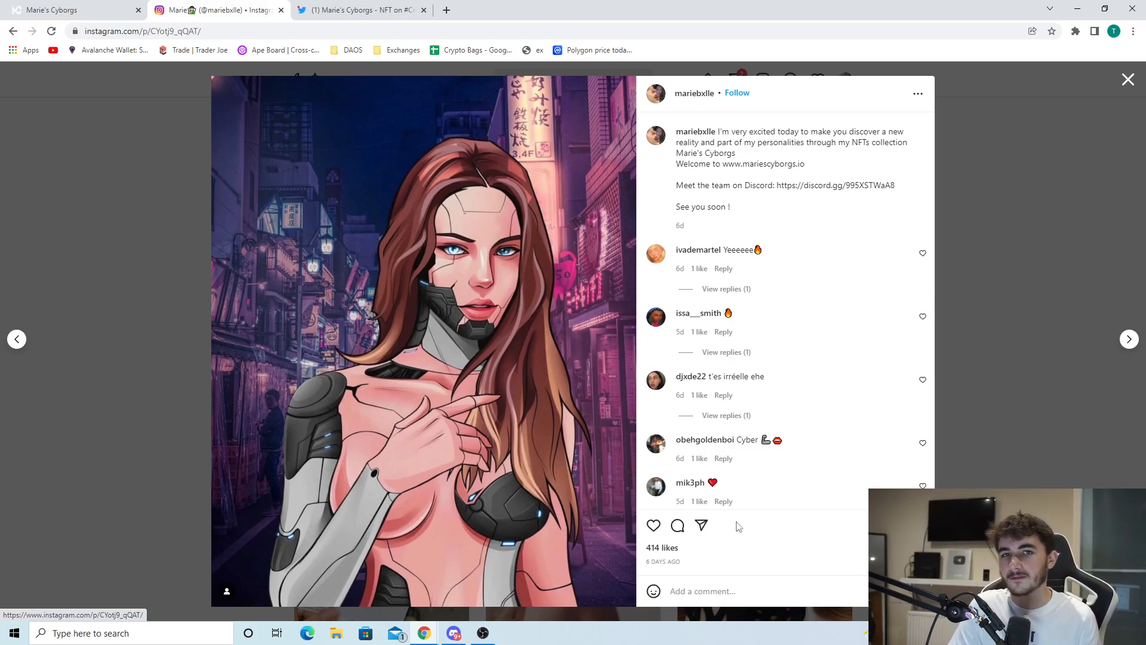
mouse_move(1050, 334)
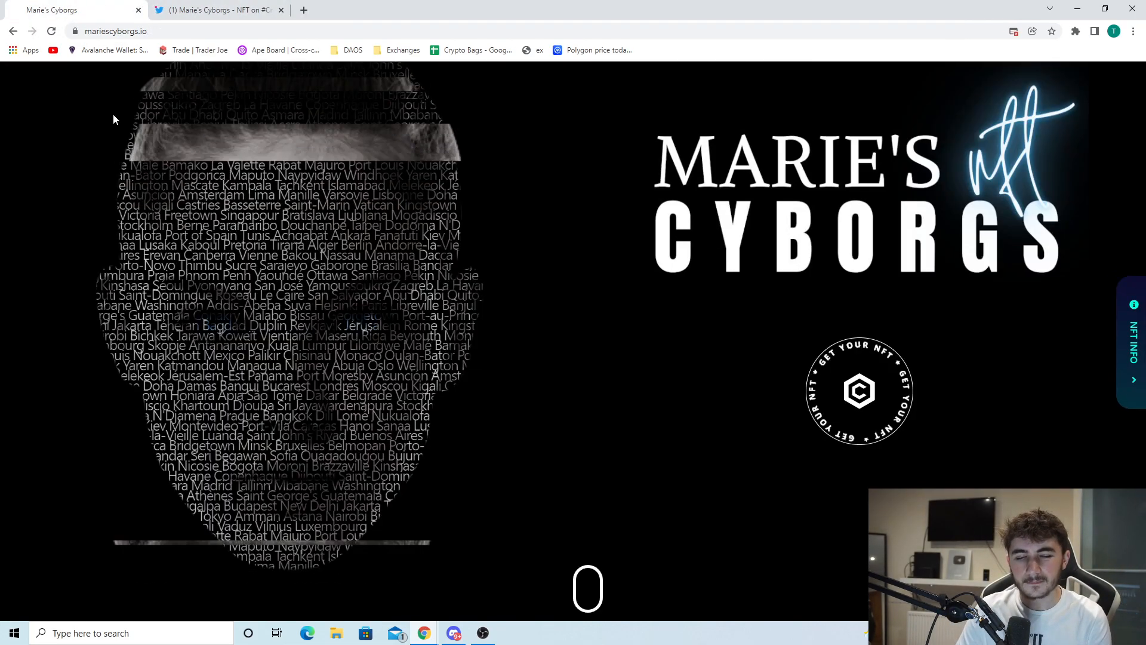
Step: Go through the Heroes and Legendary perks, highlighting the private Discord chatroom perk, down to the Roadmap
scroll("down", 3)
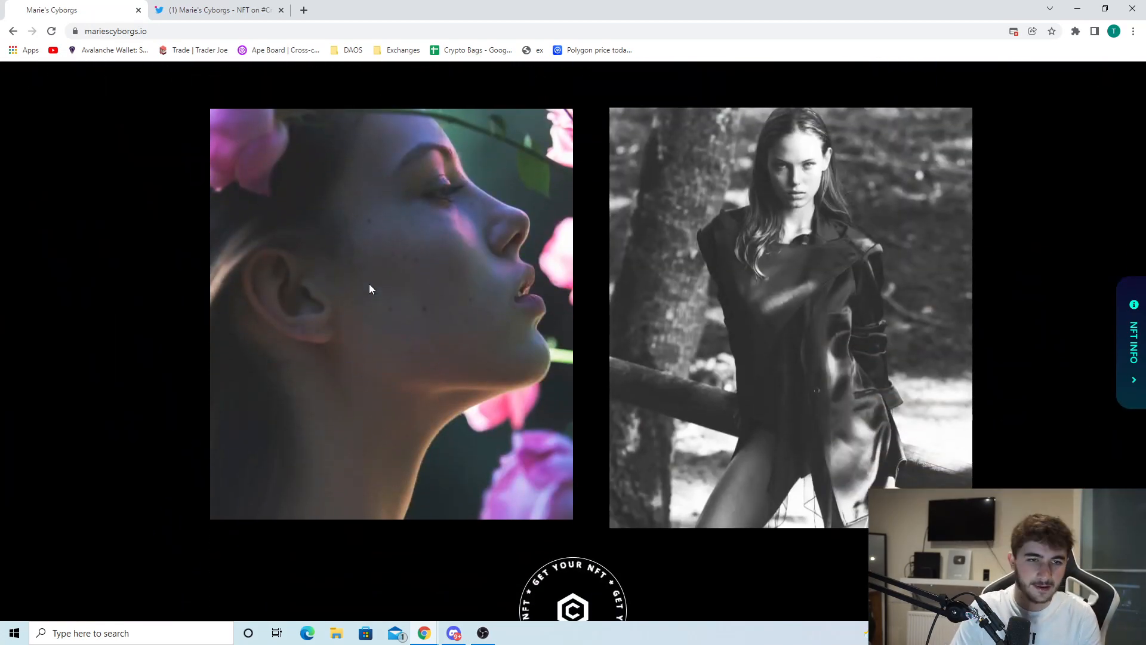
scroll("down", 3)
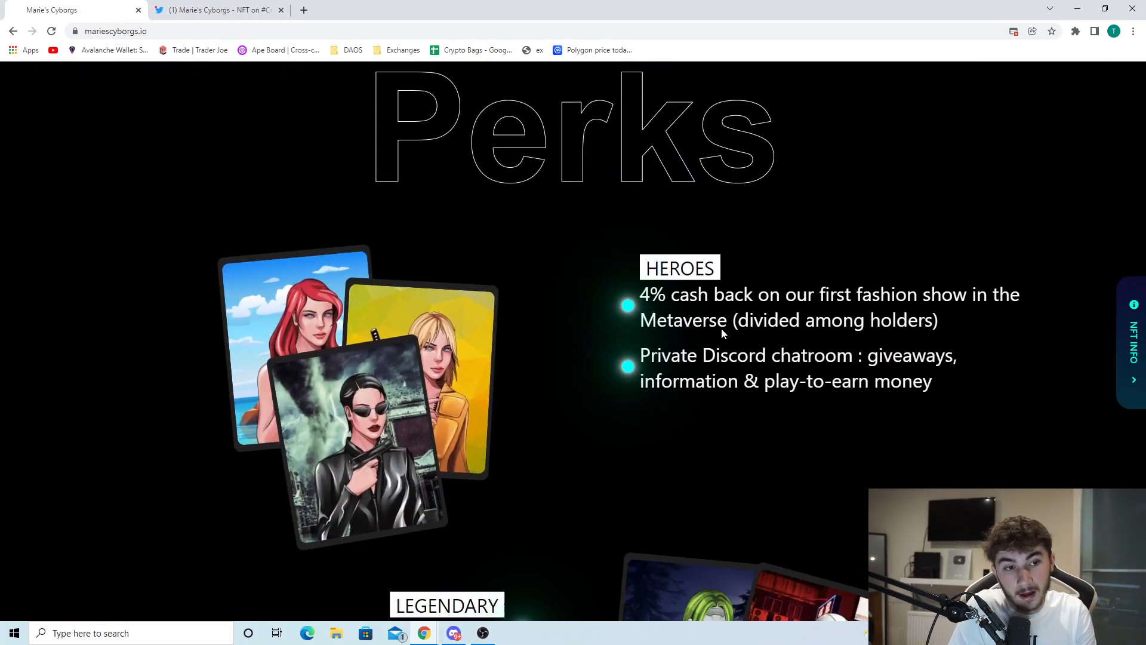
scroll("down", 3)
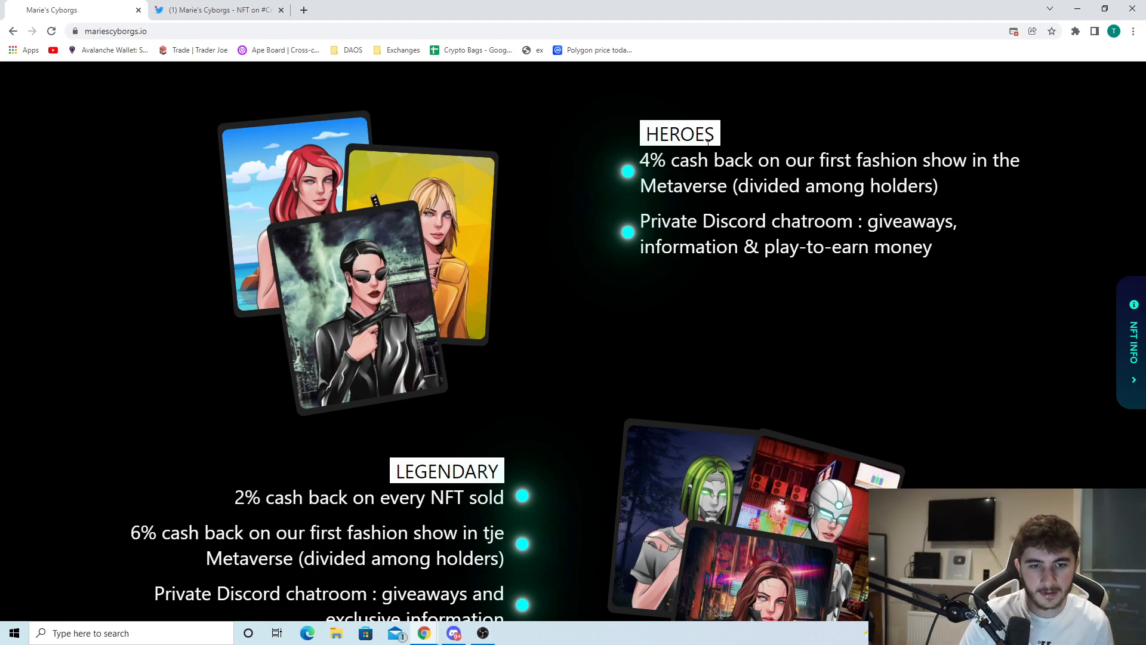
scroll("down", 3)
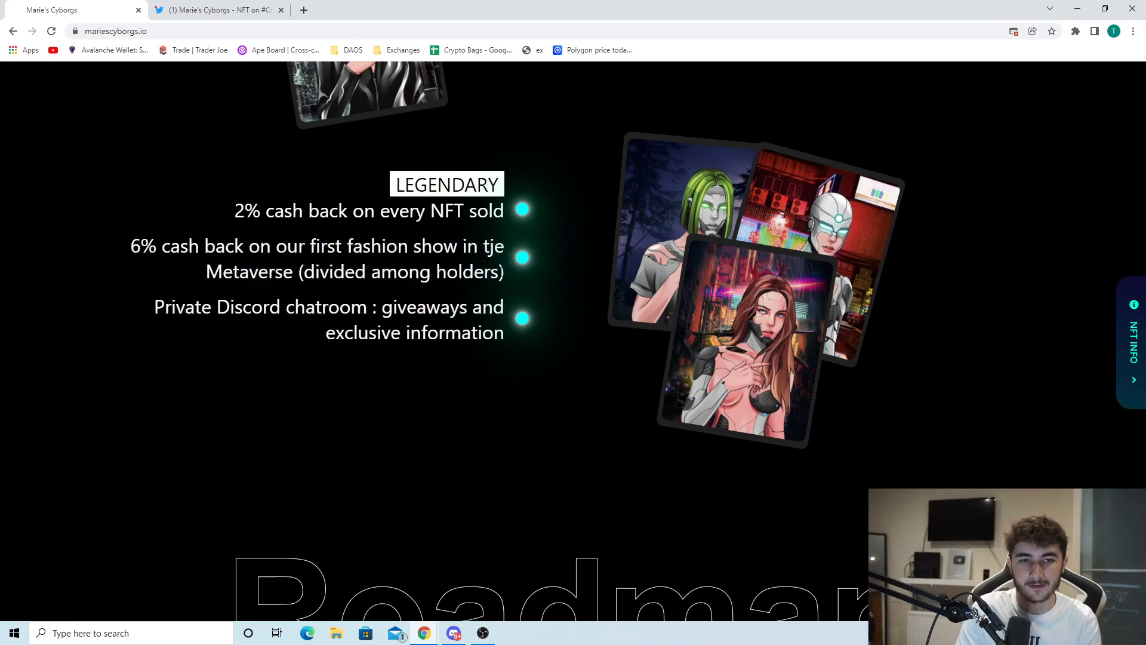
left_click_drag(154, 306, 504, 333)
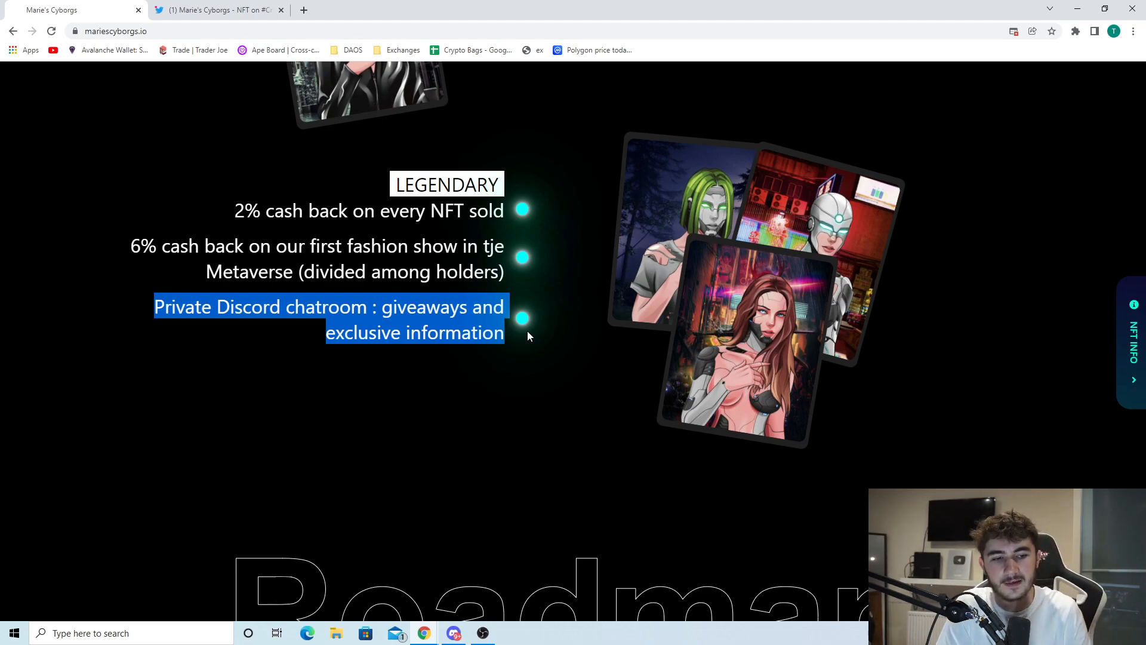
scroll("down", 3)
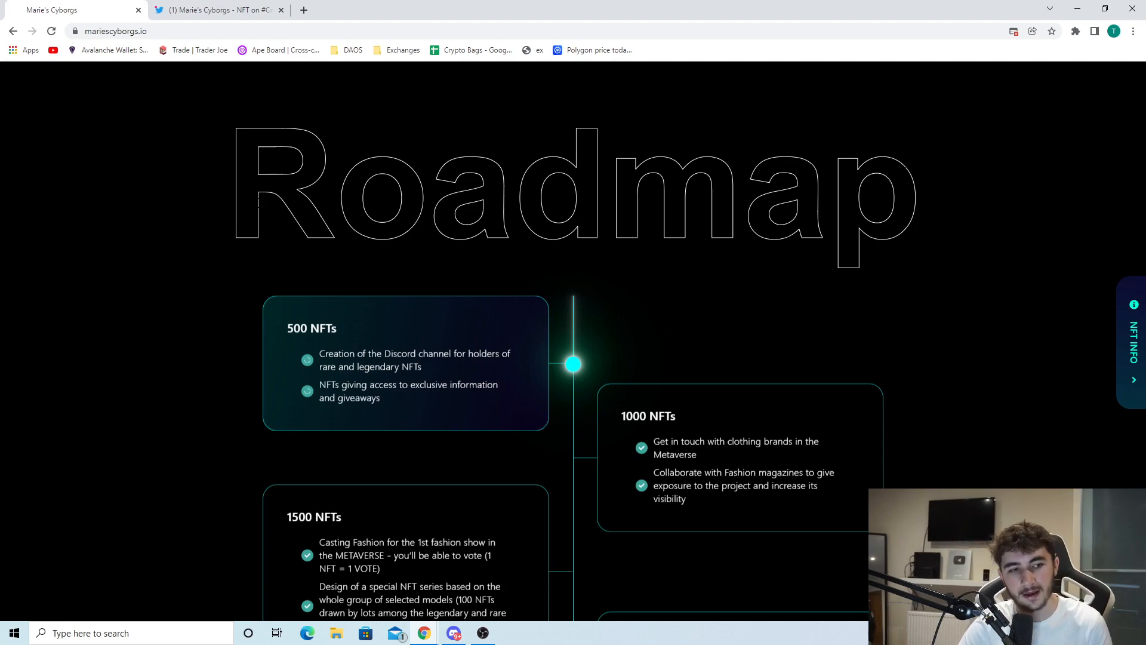
Step: Review the 500–2500 NFT roadmap cards, highlighting the 2000 NFTs charity milestone, down to the team section
scroll("down", 3)
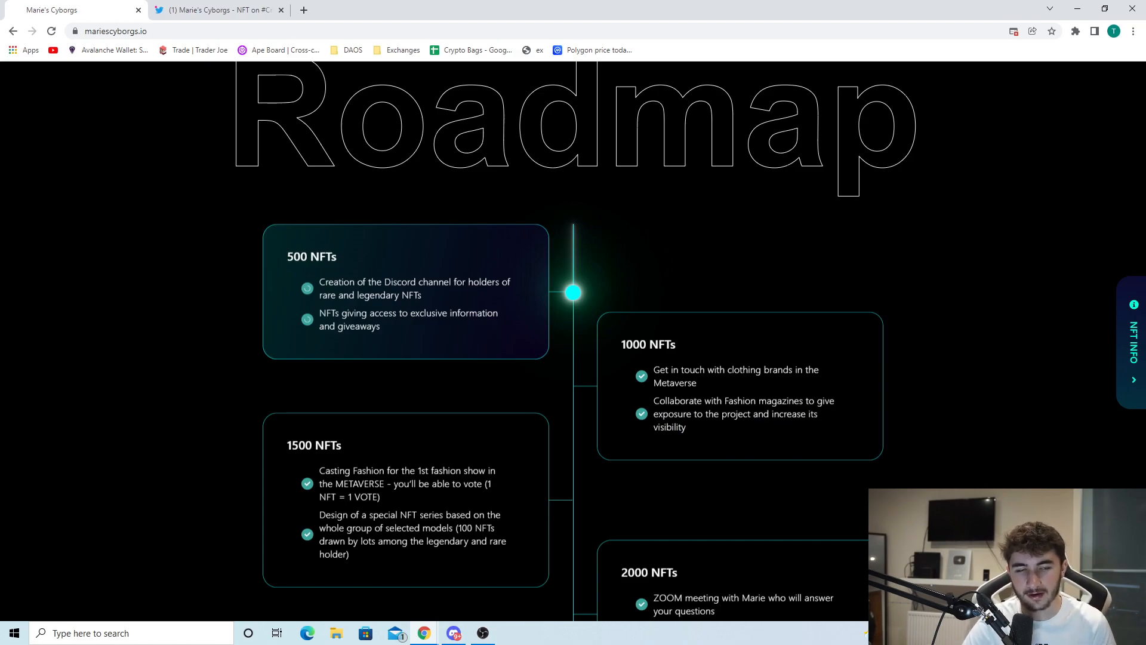
scroll("down", 3)
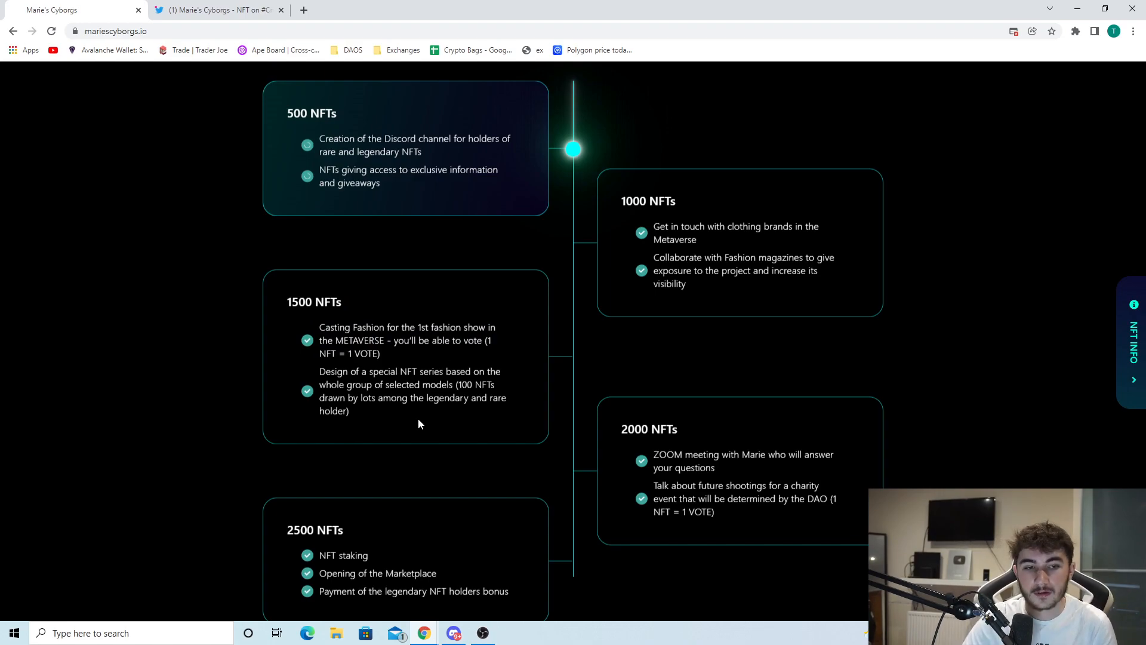
left_click_drag(320, 370, 349, 409)
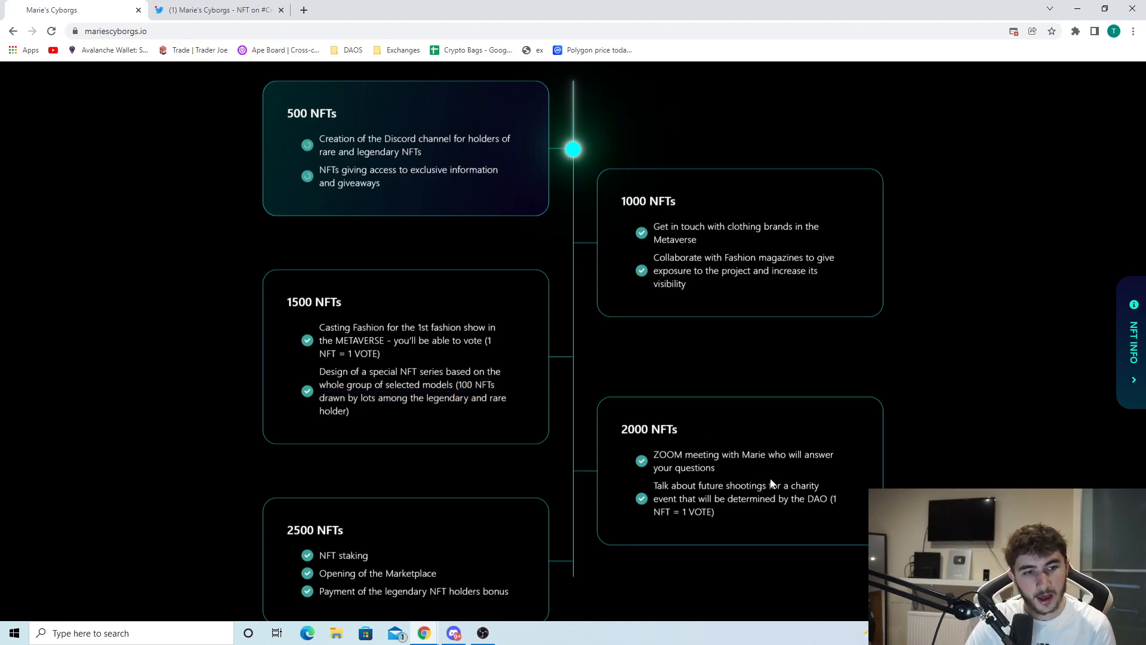
left_click_drag(653, 453, 715, 468)
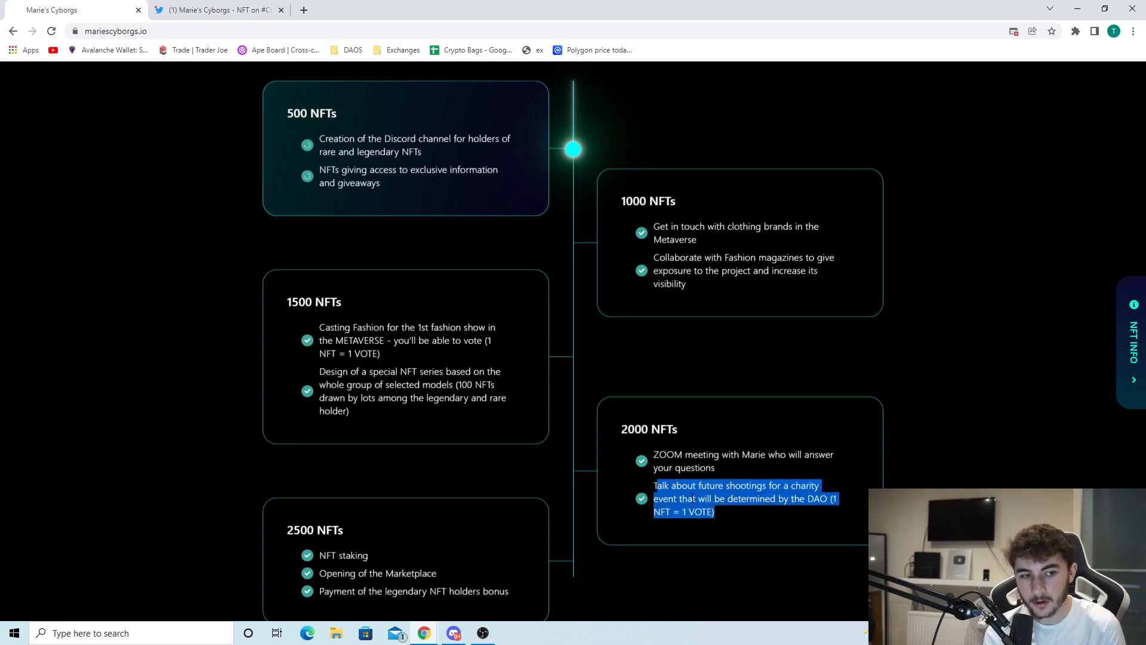
scroll("down", 3)
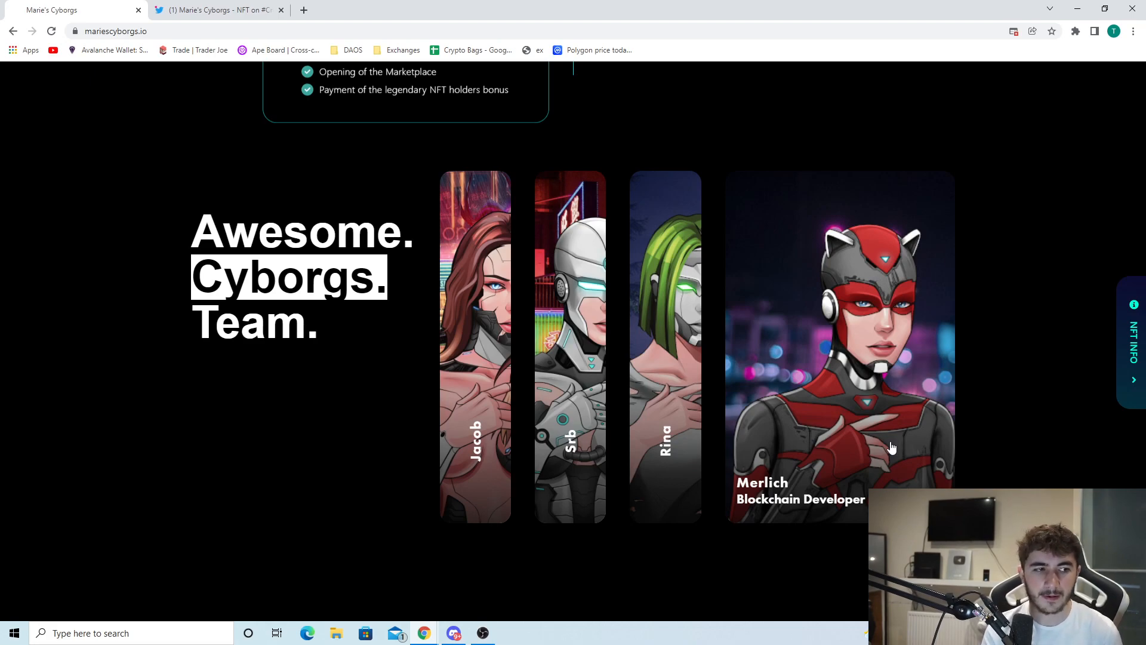
Step: Scroll over the Awesome Cyborgs Team cards before moving to the Twitter profile
scroll("down", 3)
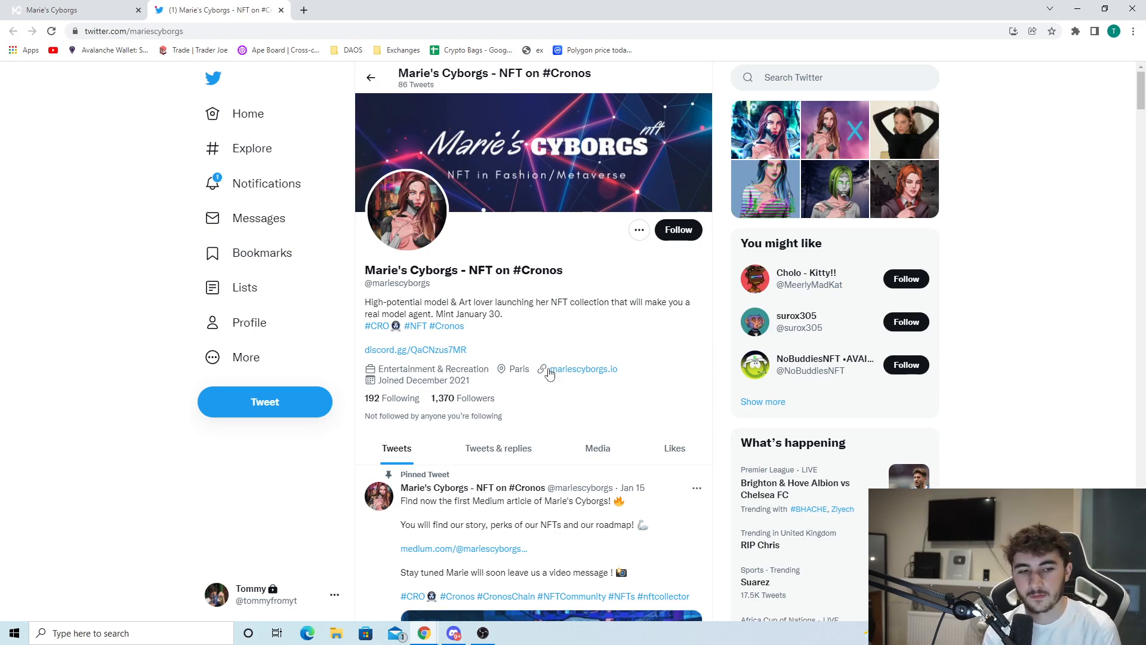
Step: Browse the PolyDoge giveaway and Slothty retweets, then return to the Marie's Cyborgs site tab
scroll("down", 3)
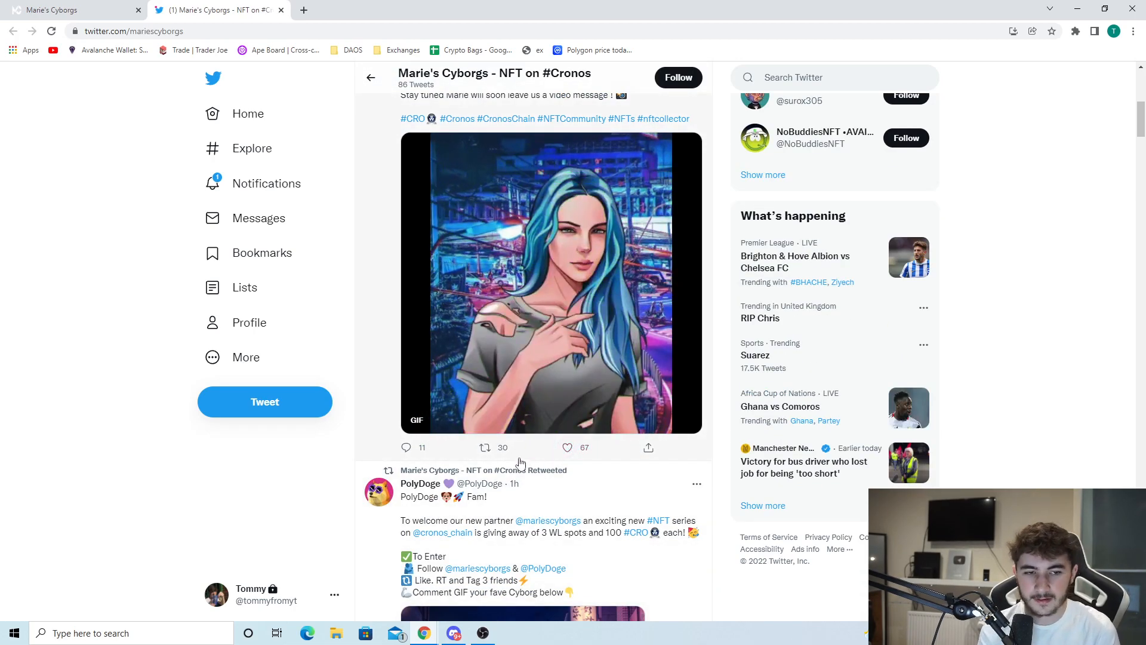
scroll("down", 3)
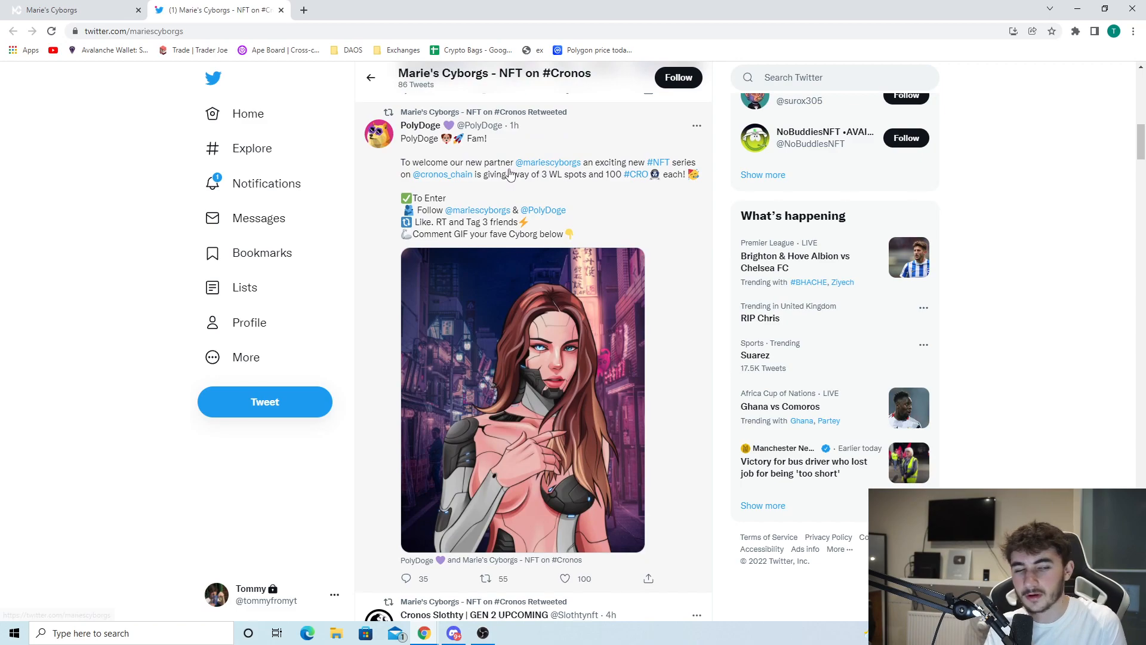
scroll("down", 3)
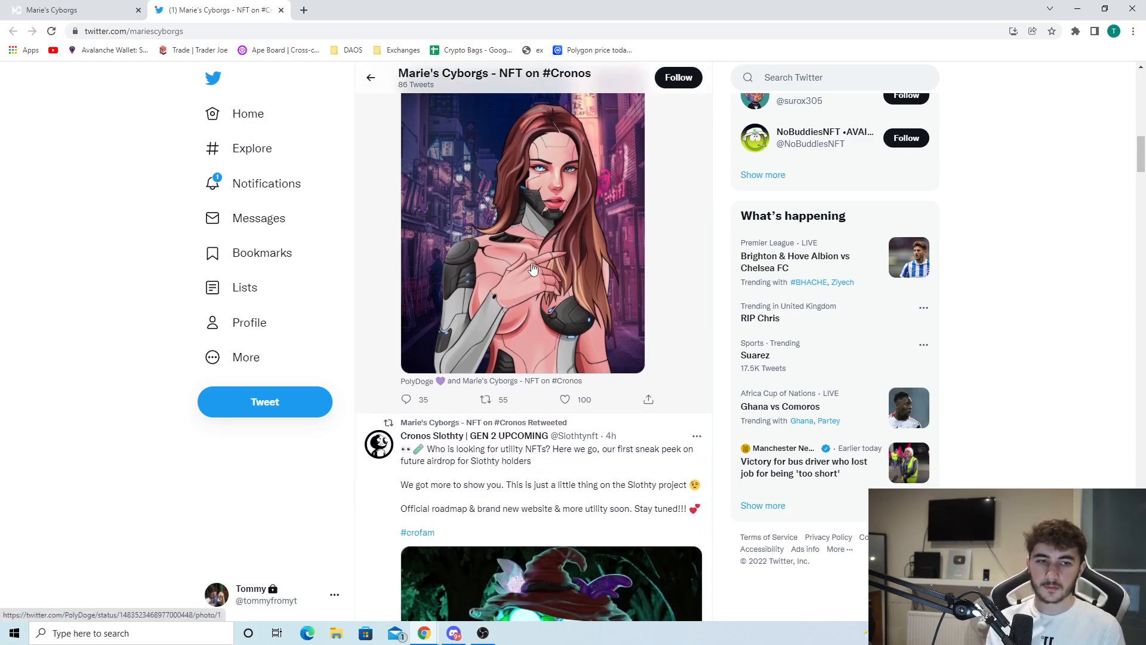
scroll("down", 3)
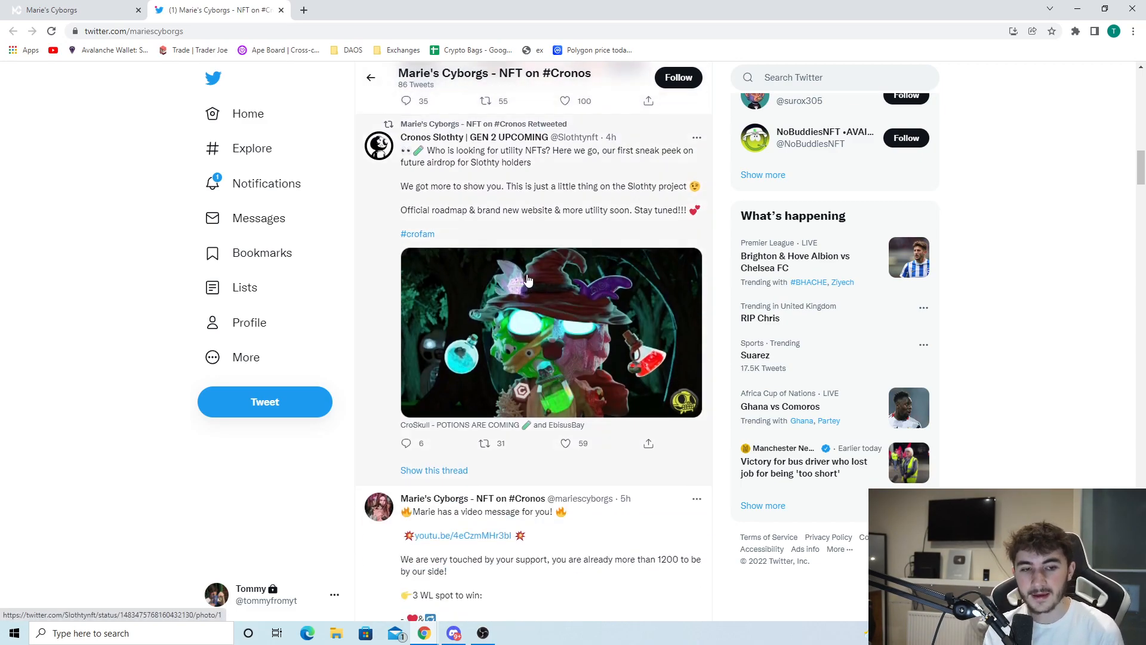
scroll("down", 3)
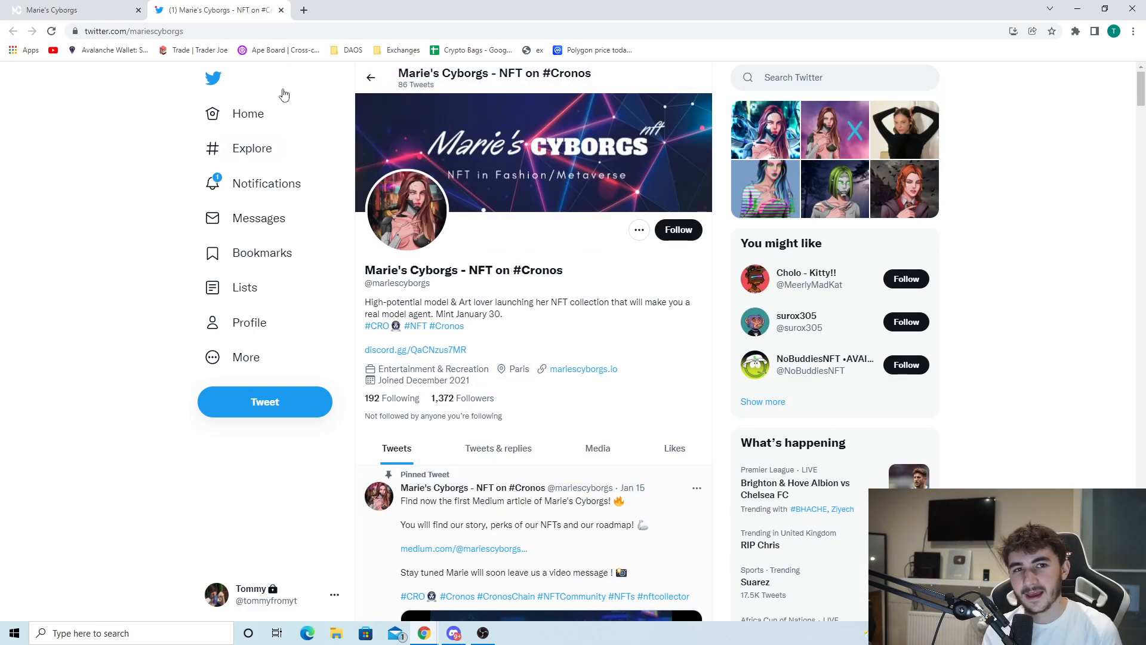
left_click(69, 10)
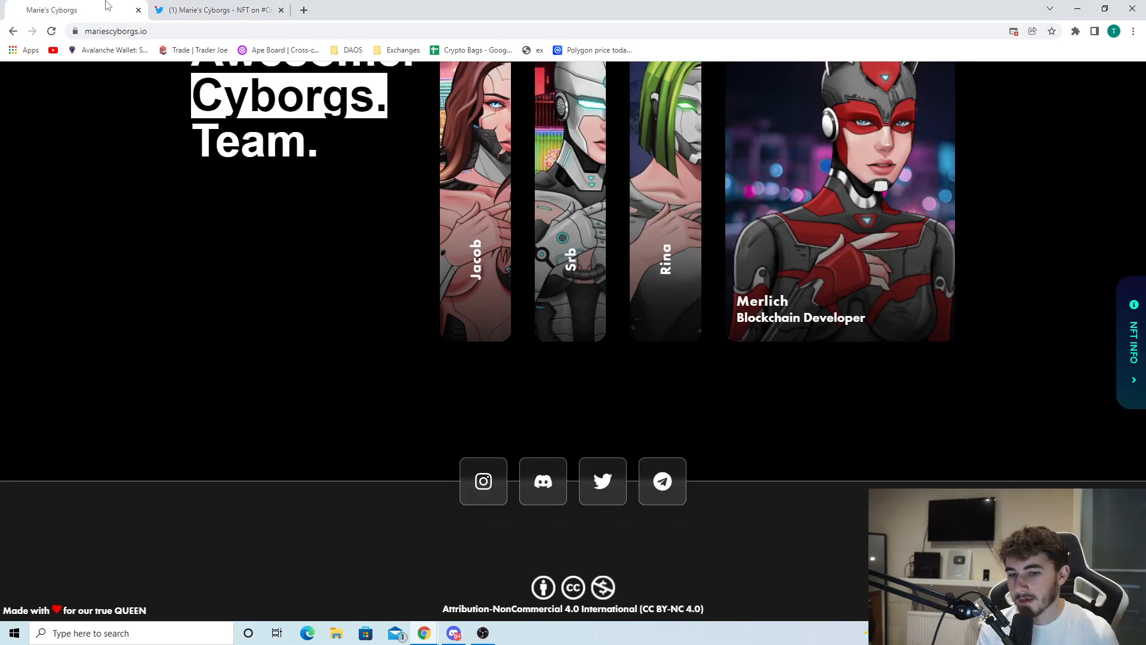